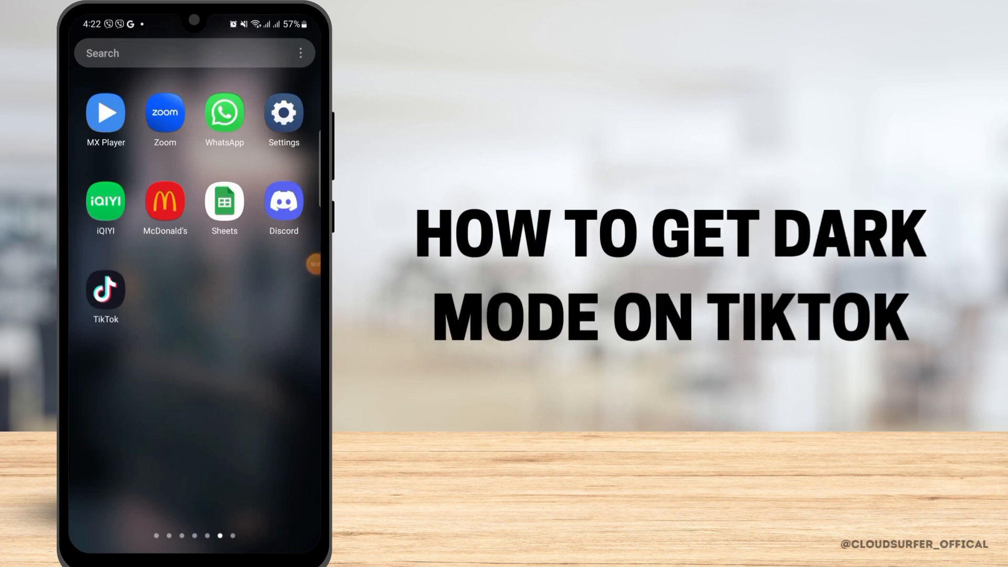
Launch TikTok from the app drawer, landing on the profile page.
{"action": "left_click", "coordinate": [104, 294]}
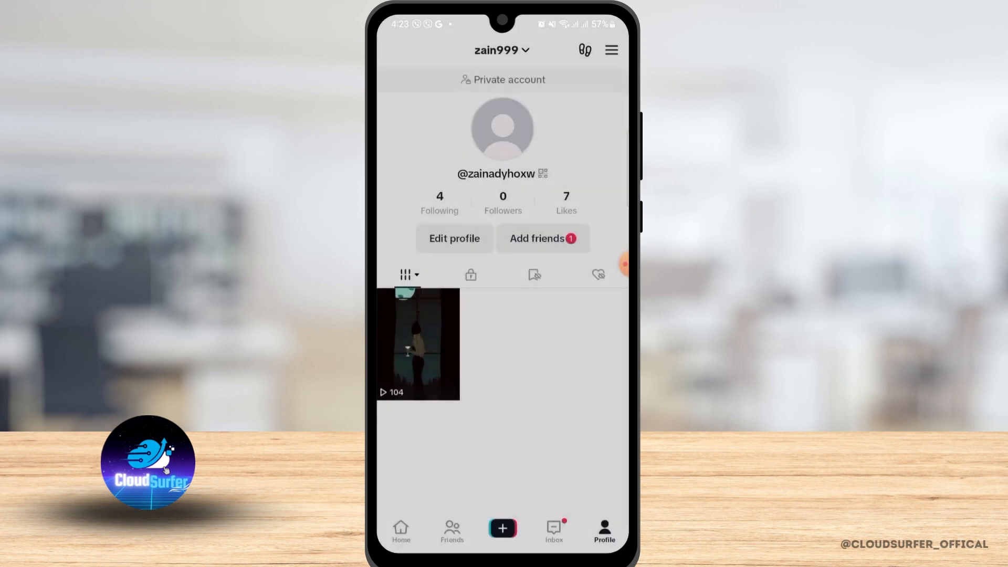
Browse TikTok's Settings and privacy list, scrolling down and back up.
{"action": "left_click", "coordinate": [610, 50]}
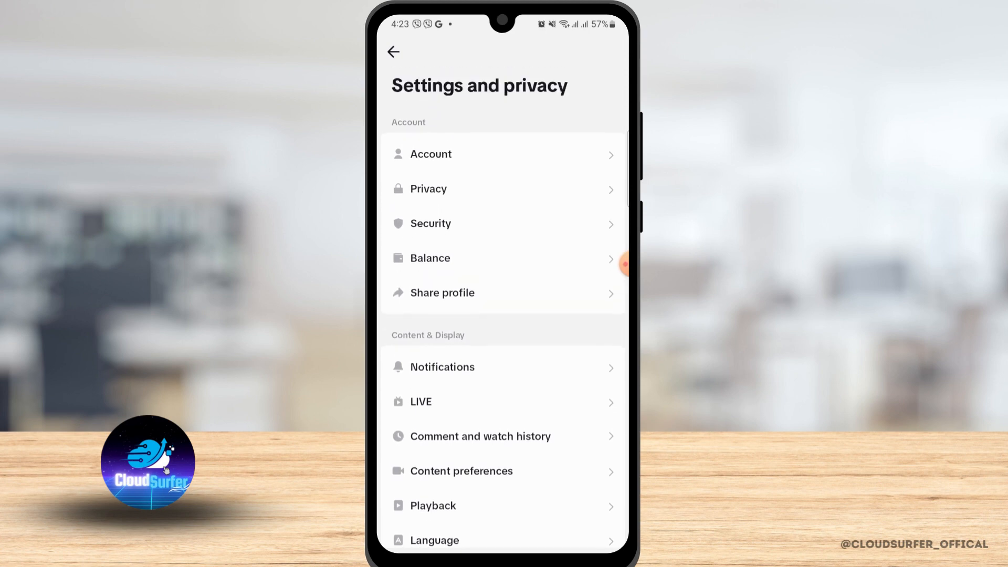
{"action": "scroll", "scroll_direction": "down", "scroll_amount": 3}
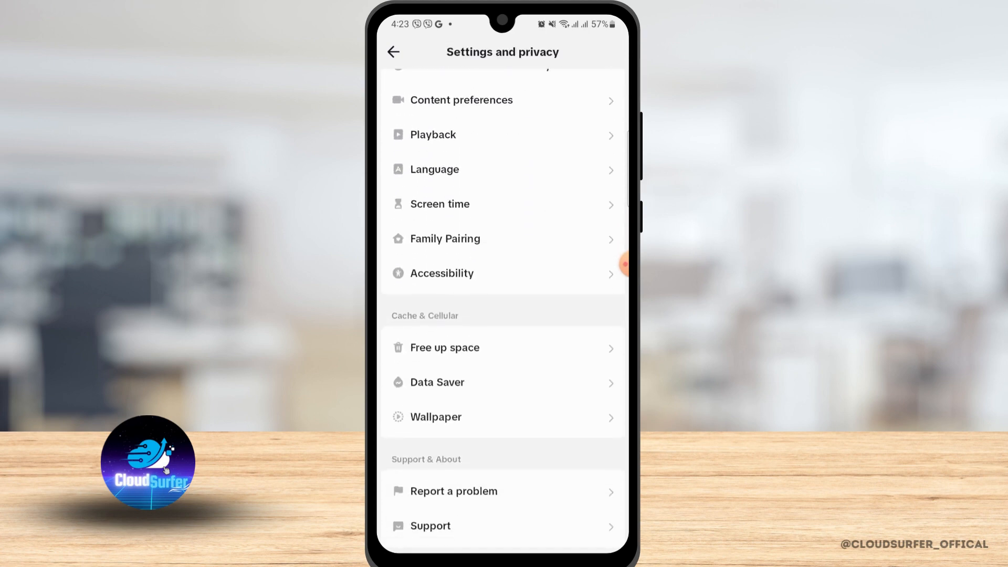
{"action": "scroll", "scroll_direction": "up", "scroll_amount": 3}
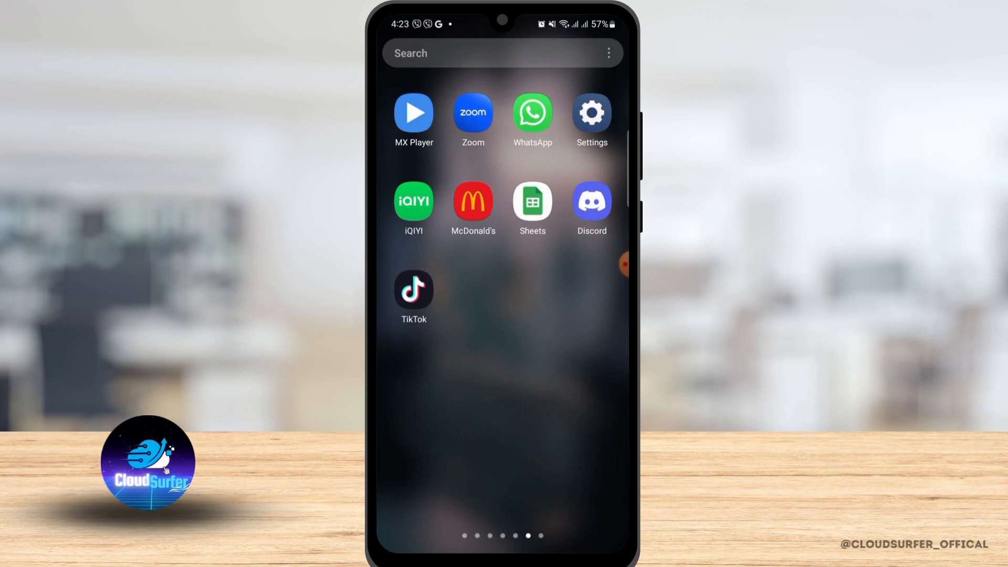
Open Android Settings and go to the About phone page.
{"action": "left_click", "coordinate": [590, 112]}
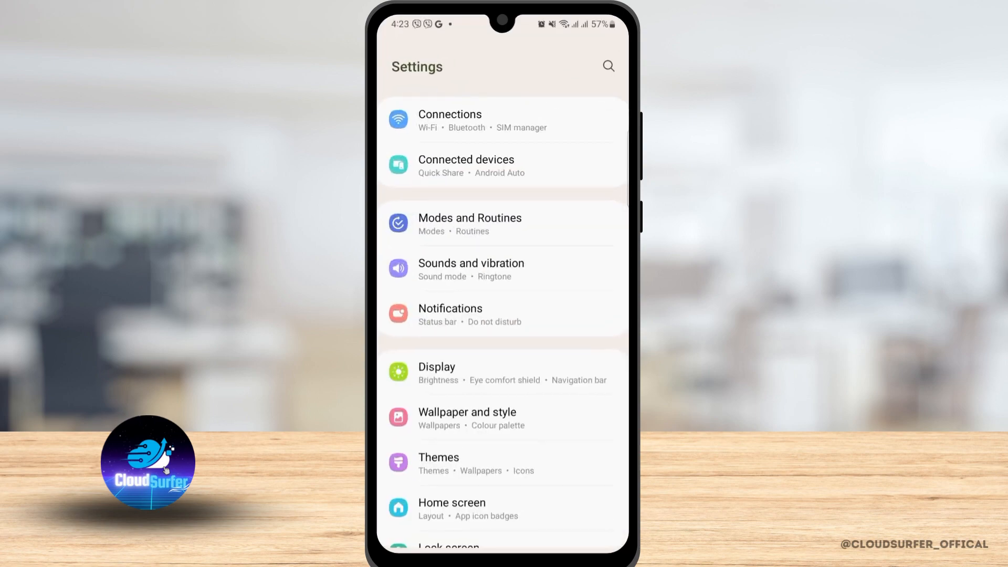
{"action": "scroll", "scroll_direction": "down", "scroll_amount": 3}
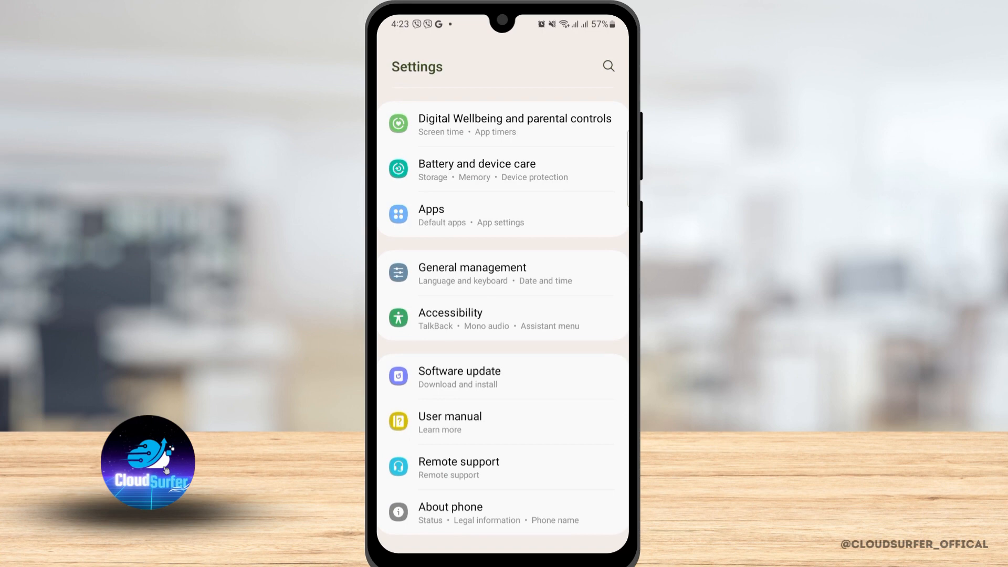
{"action": "left_click", "coordinate": [450, 506]}
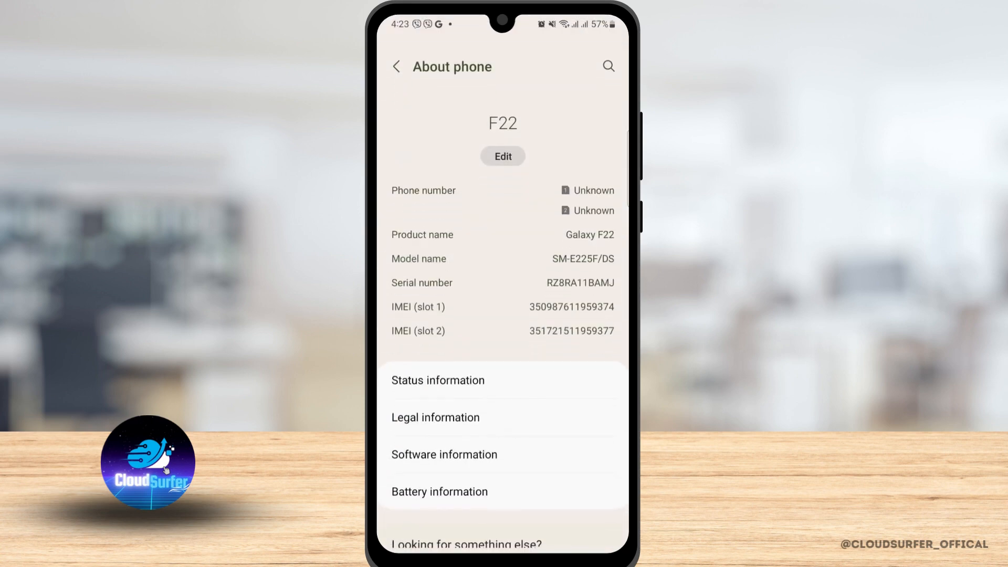
Tap Build number in Software information to unlock Developer options, then return to Settings.
{"action": "left_click", "coordinate": [443, 455]}
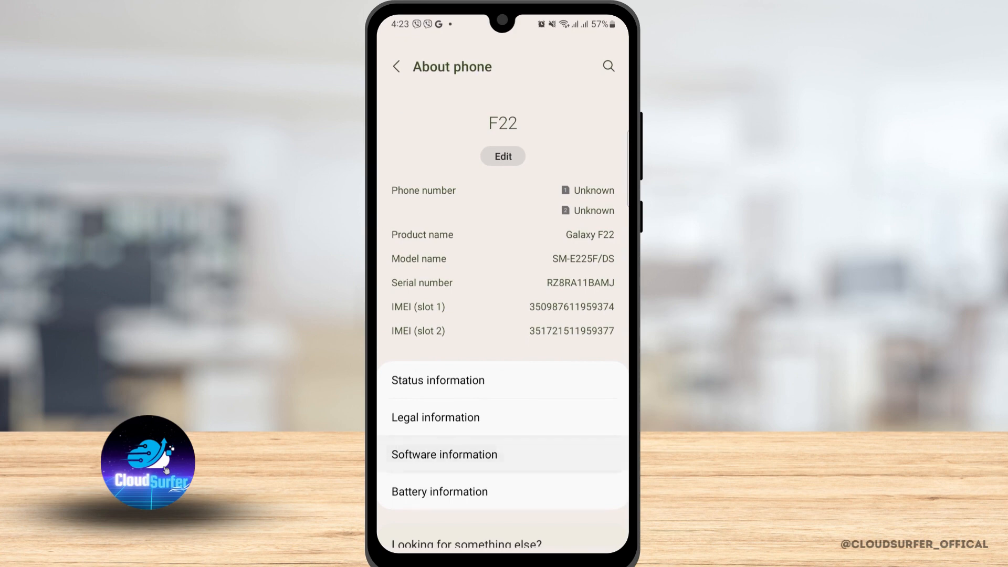
{"action": "left_click", "coordinate": [443, 454]}
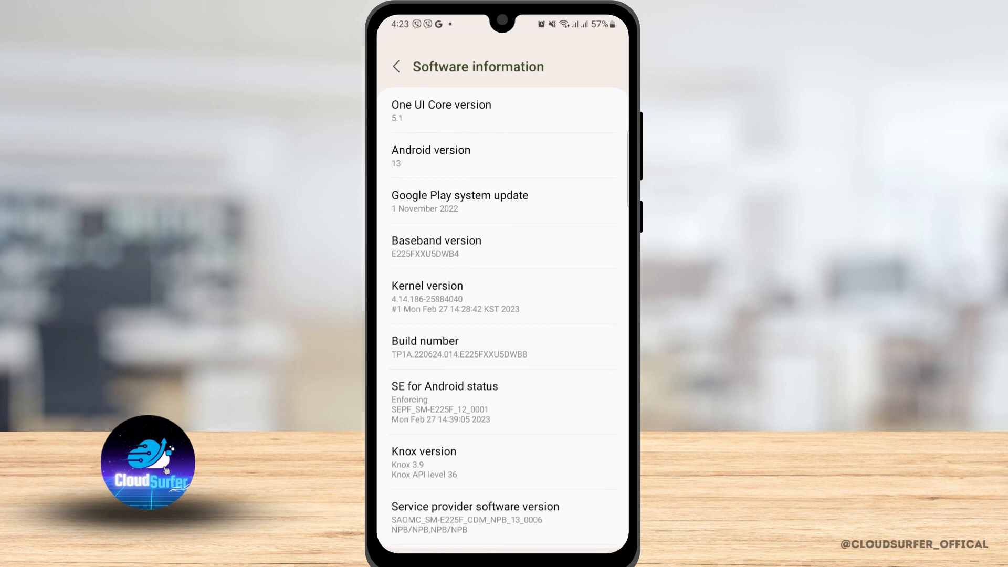
{"action": "left_click", "coordinate": [503, 346]}
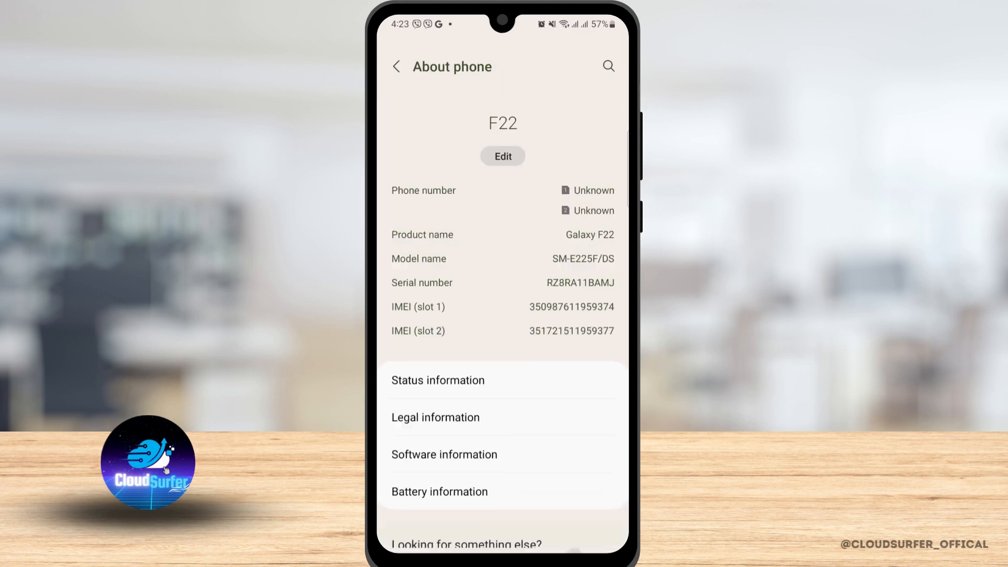
{"action": "left_click", "coordinate": [395, 67]}
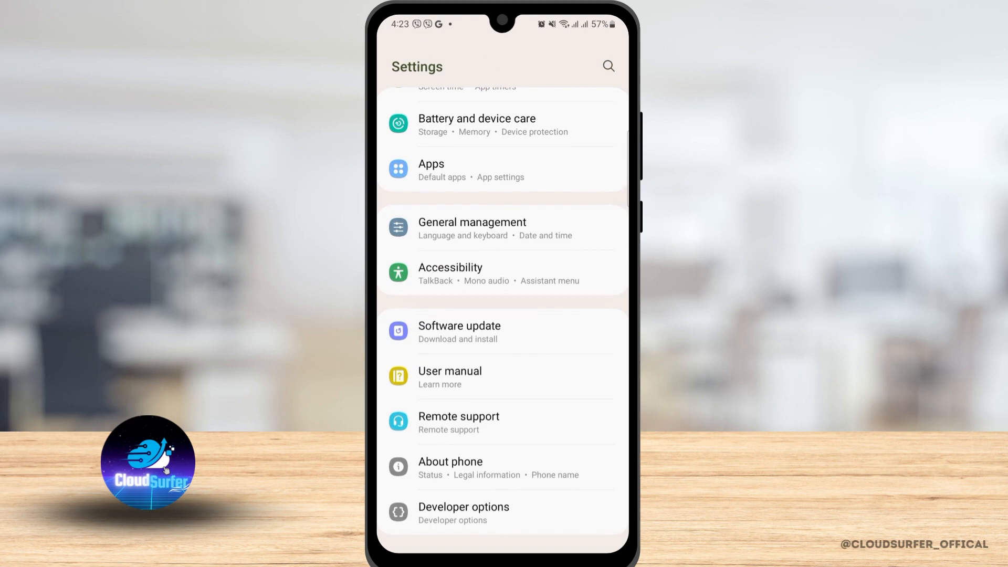
Open Developer options and switch on the Force Dark mode toggle.
{"action": "left_click", "coordinate": [462, 513]}
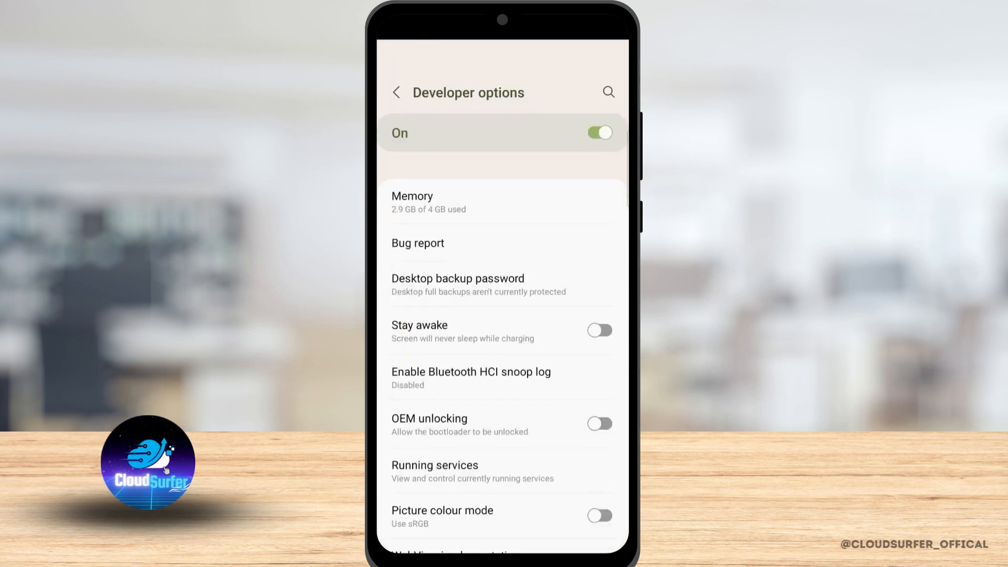
{"action": "scroll", "scroll_direction": "down", "scroll_amount": 3}
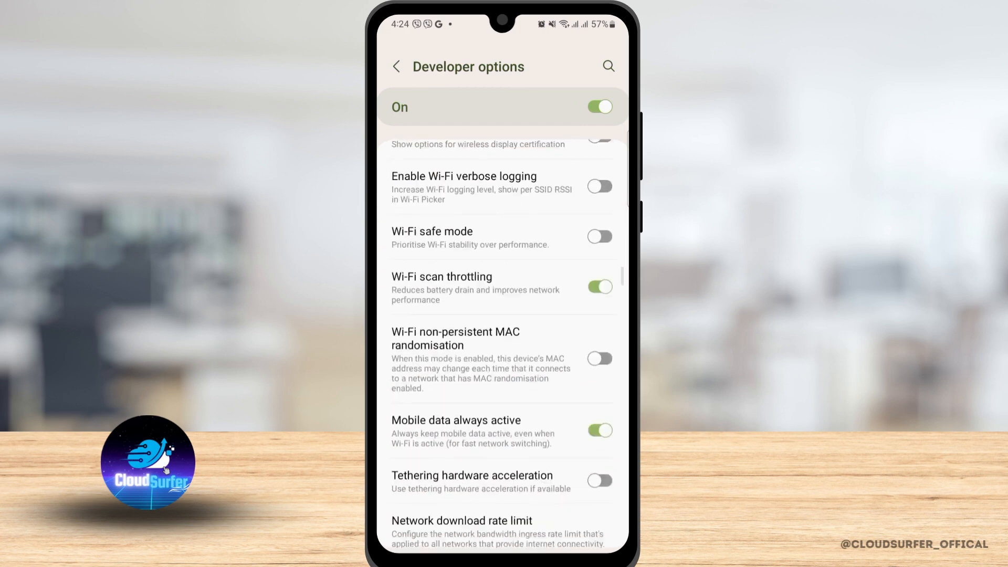
{"action": "scroll", "scroll_direction": "down", "scroll_amount": 3}
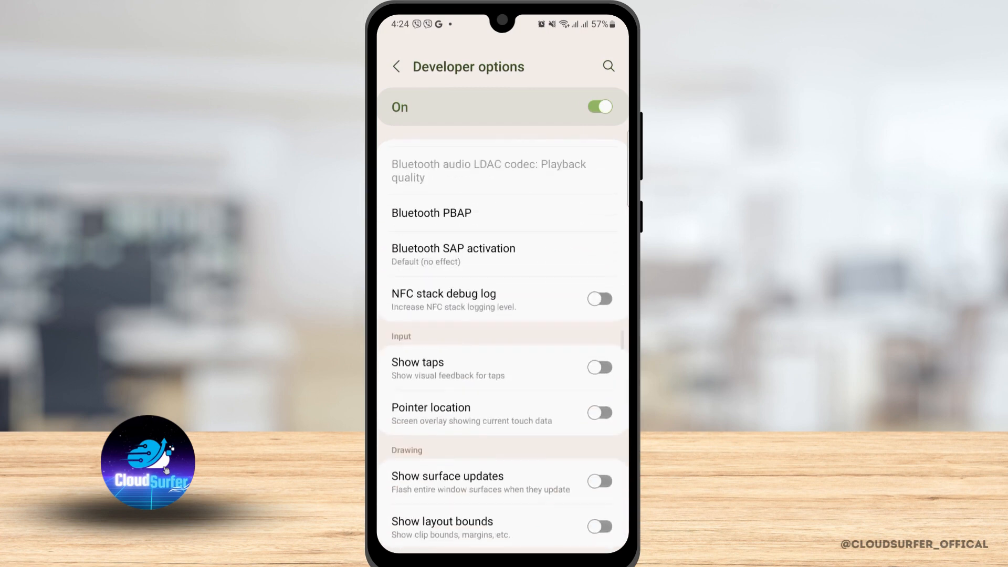
{"action": "scroll", "scroll_direction": "down", "scroll_amount": 3}
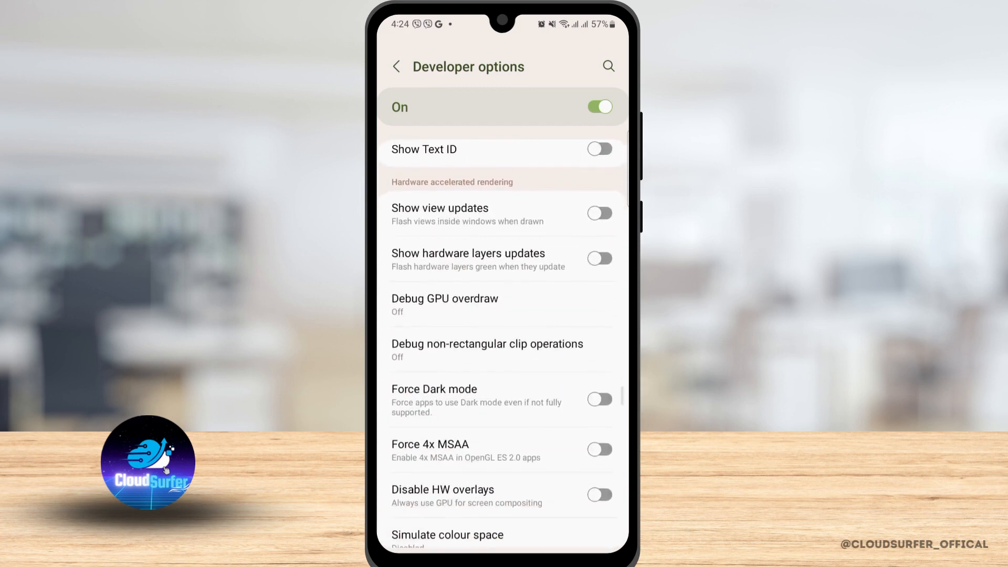
{"action": "scroll", "scroll_direction": "down", "scroll_amount": 3}
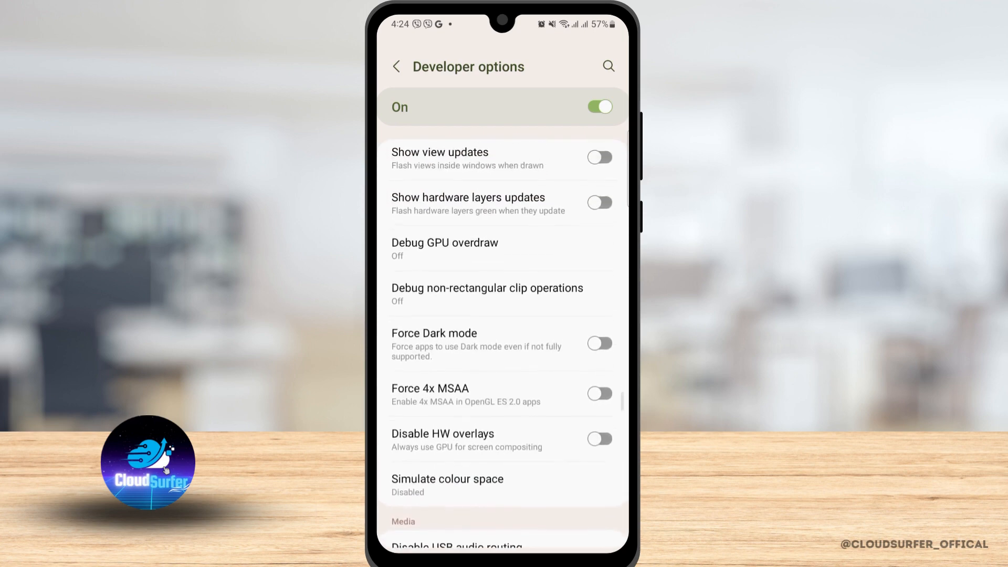
{"action": "scroll", "scroll_direction": "down", "scroll_amount": 3}
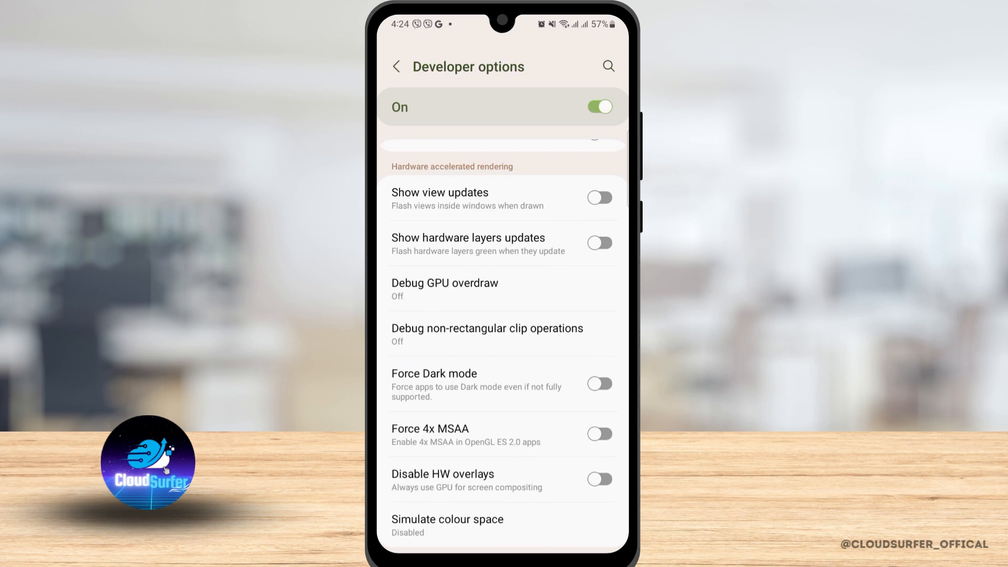
{"action": "left_click", "coordinate": [599, 383]}
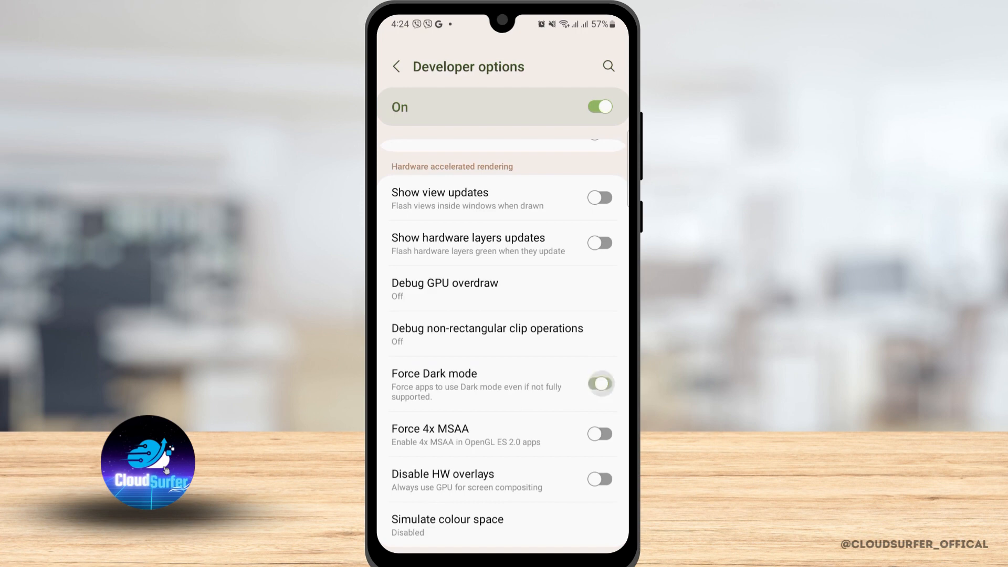
Reopen TikTok's profile page to check its appearance, then return home.
{"action": "left_click", "coordinate": [599, 383]}
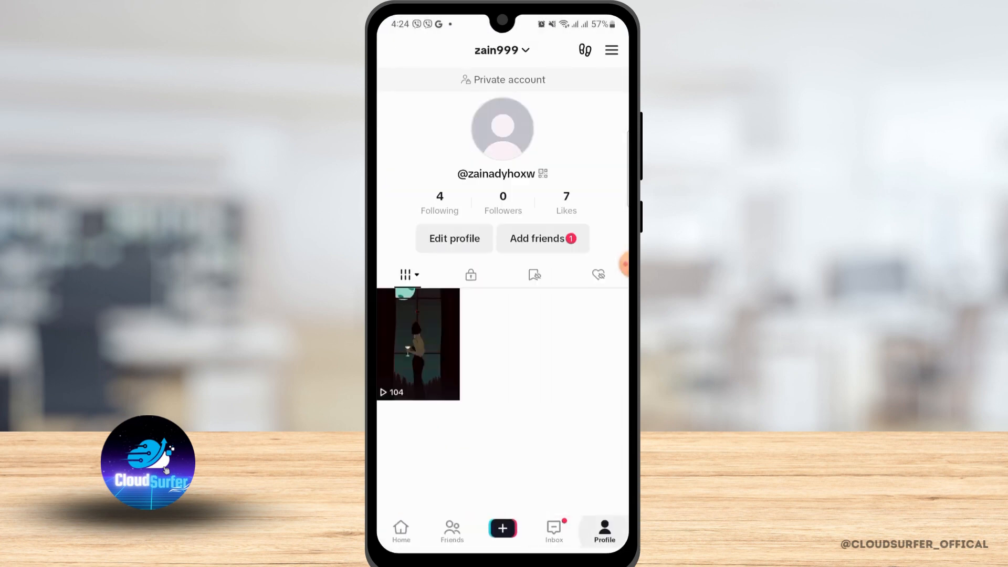
{"action": "left_click", "coordinate": [553, 530]}
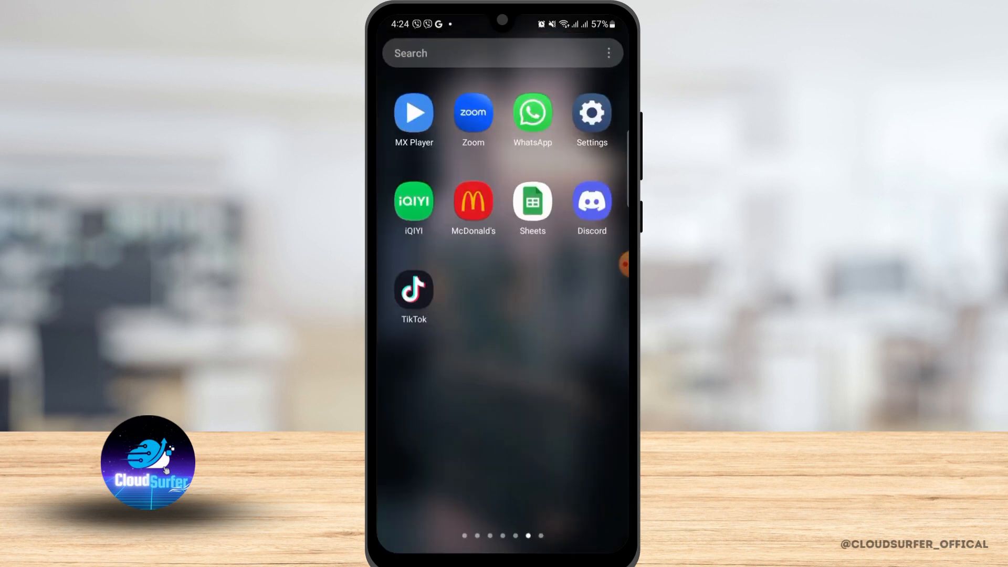
Launch TikTok Lite from the last app page and go to its Discover page.
{"action": "scroll", "scroll_direction": "left", "scroll_amount": 3}
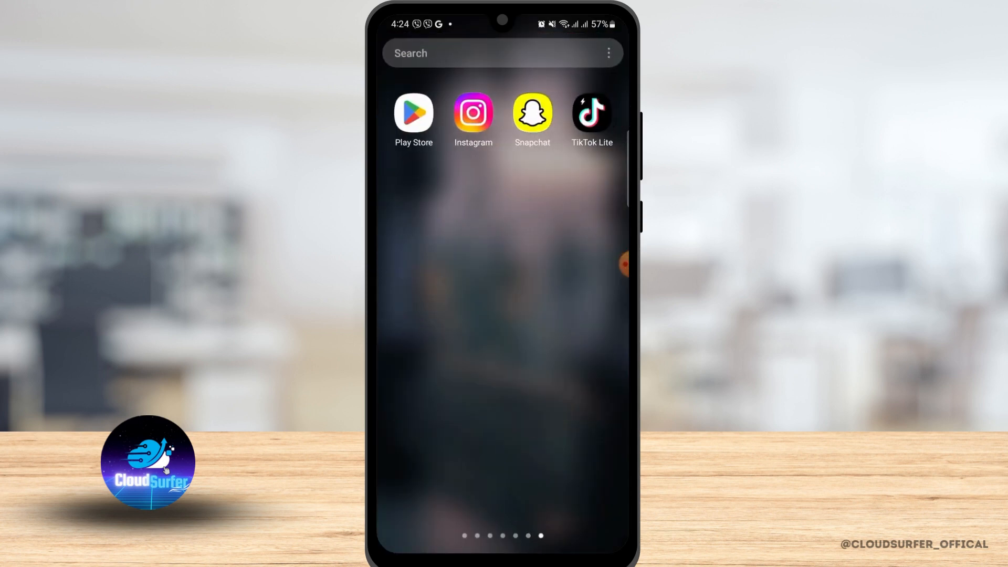
{"action": "left_click", "coordinate": [589, 111]}
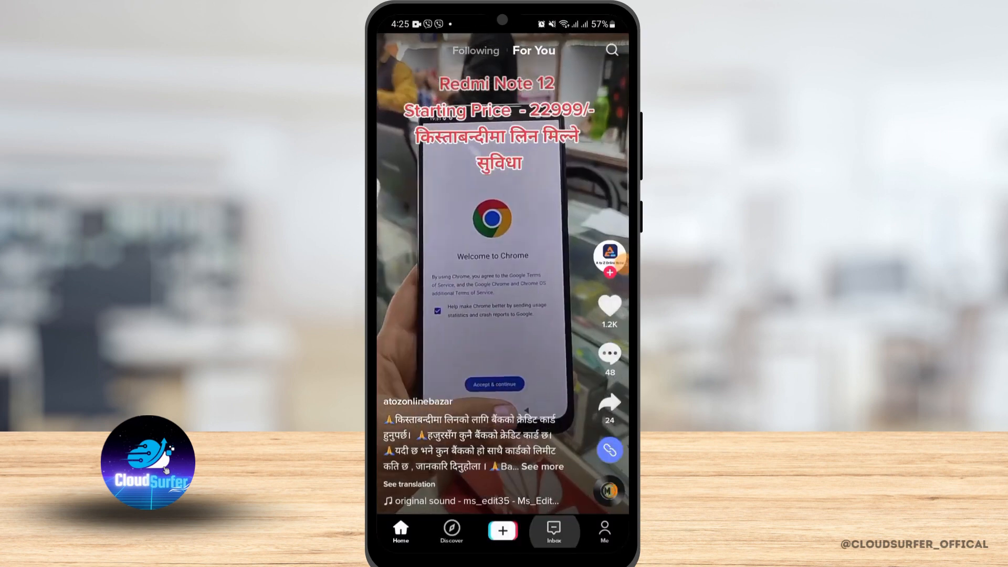
{"action": "left_click", "coordinate": [450, 531]}
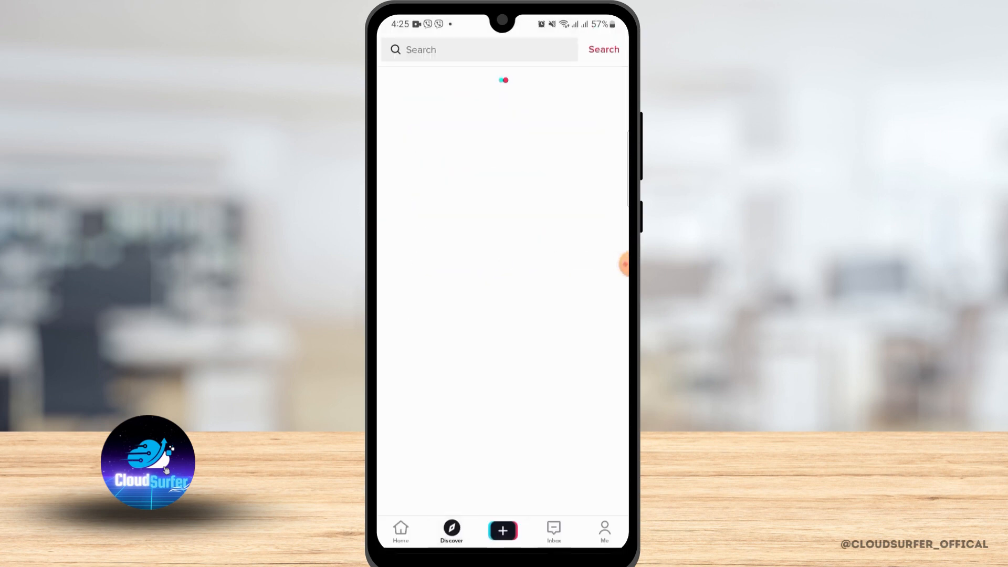